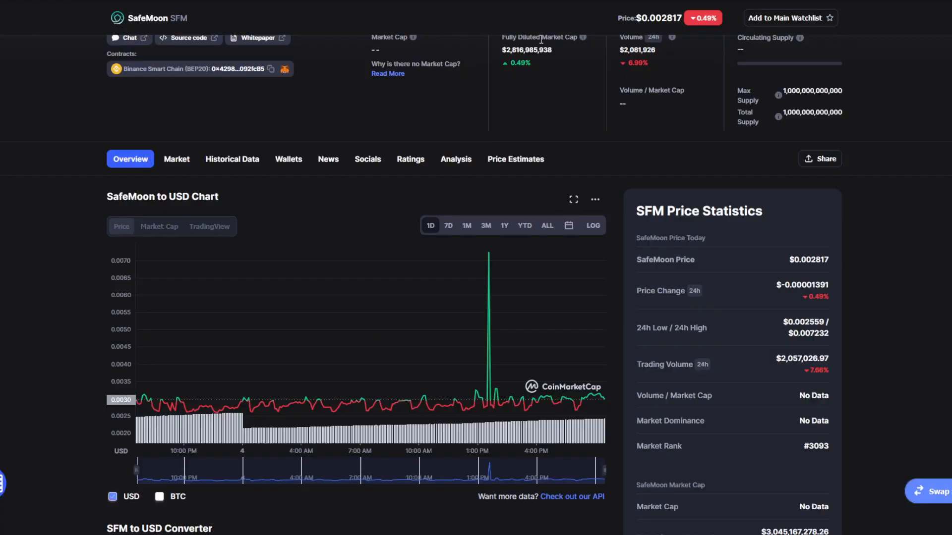
pyautogui.moveTo(454, 214)
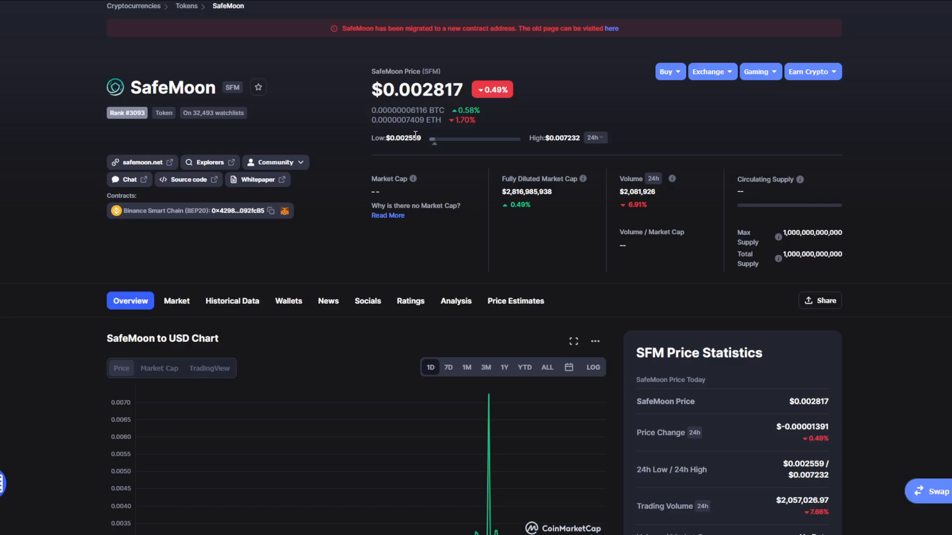
# - Show SafeMoon's price over the last 7 days, then over 1 month
pyautogui.scroll(-3)
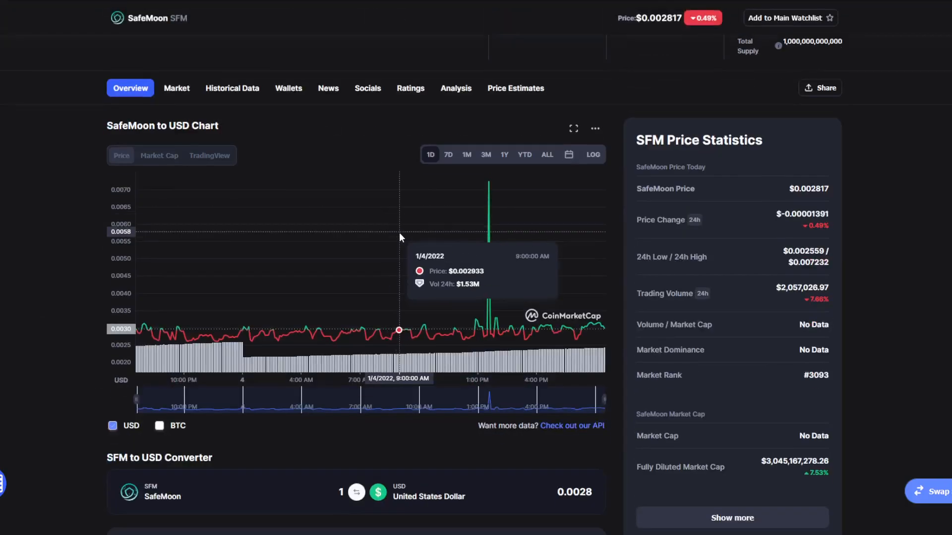
pyautogui.moveTo(395, 228)
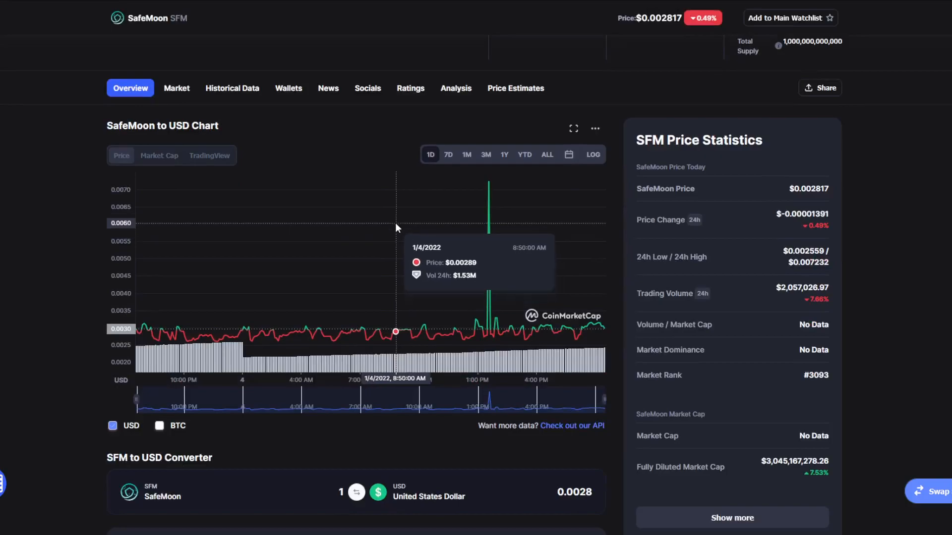
pyautogui.moveTo(363, 217)
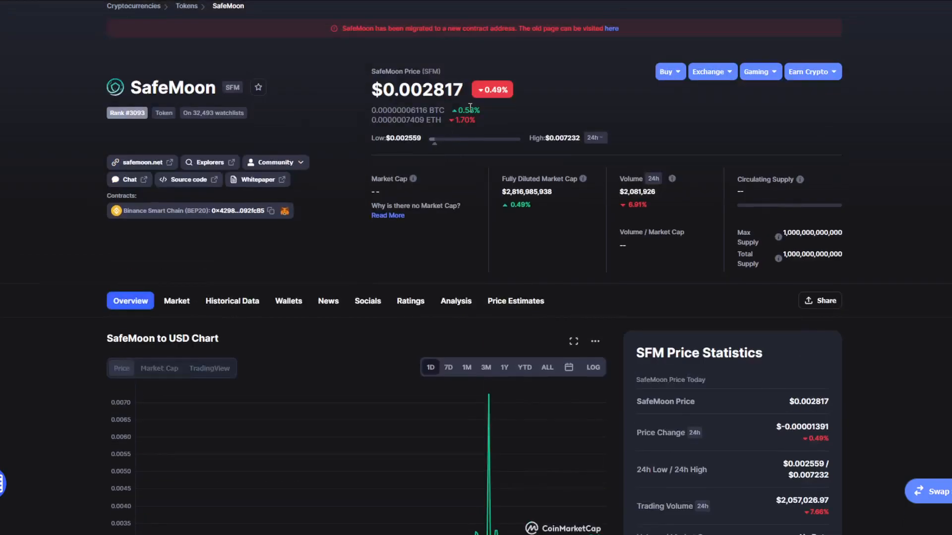
pyautogui.moveTo(523, 89)
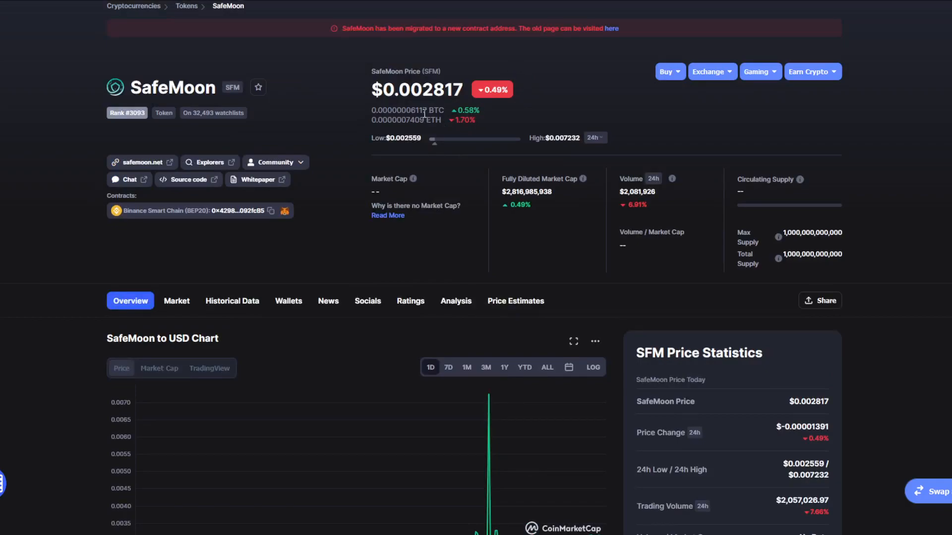
pyautogui.moveTo(439, 143)
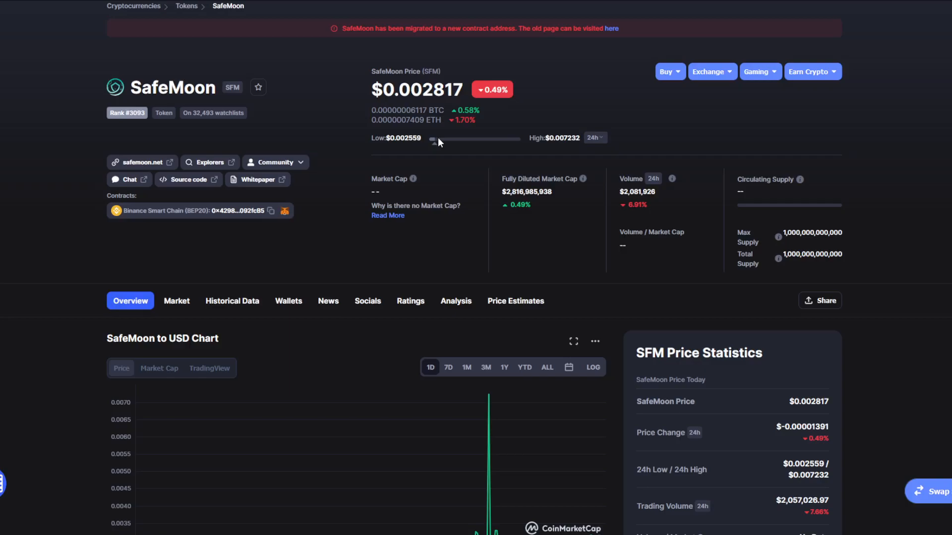
pyautogui.scroll(-3)
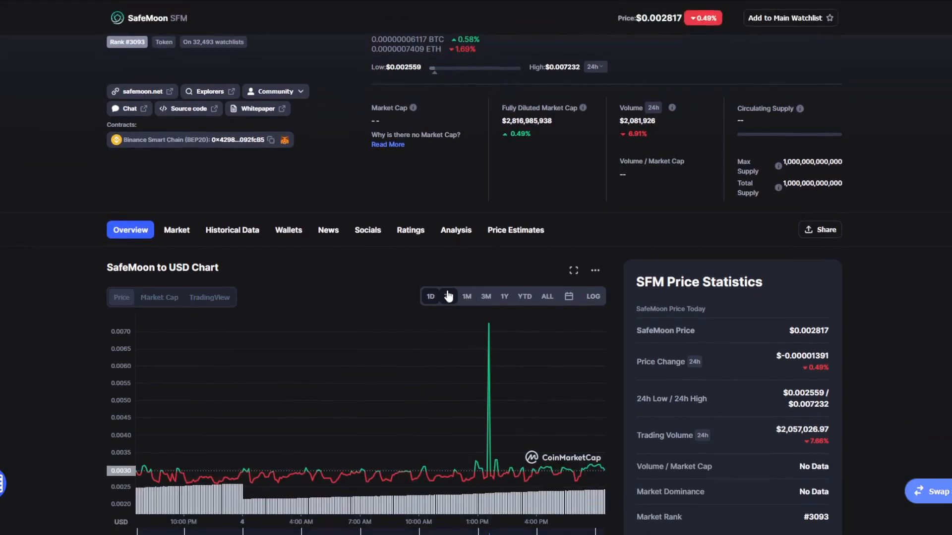
pyautogui.click(448, 297)
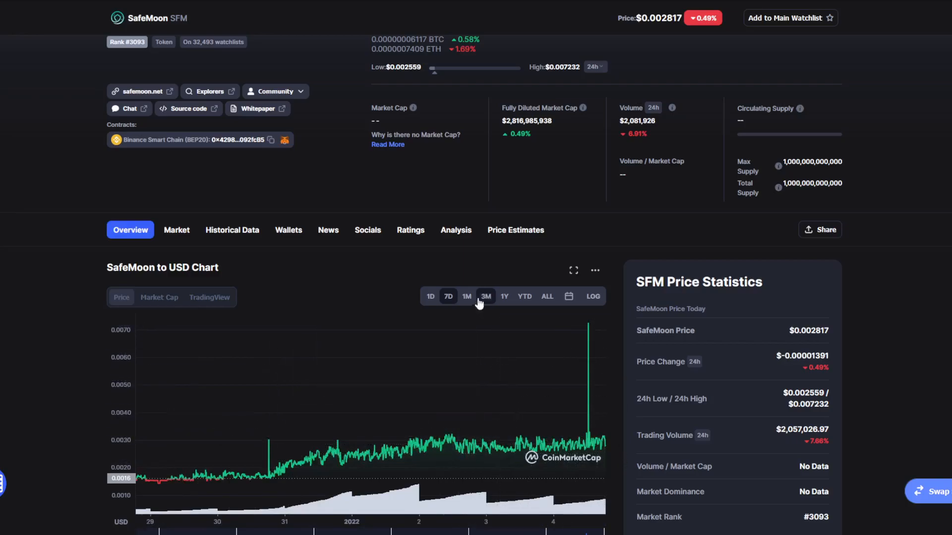
pyautogui.click(466, 297)
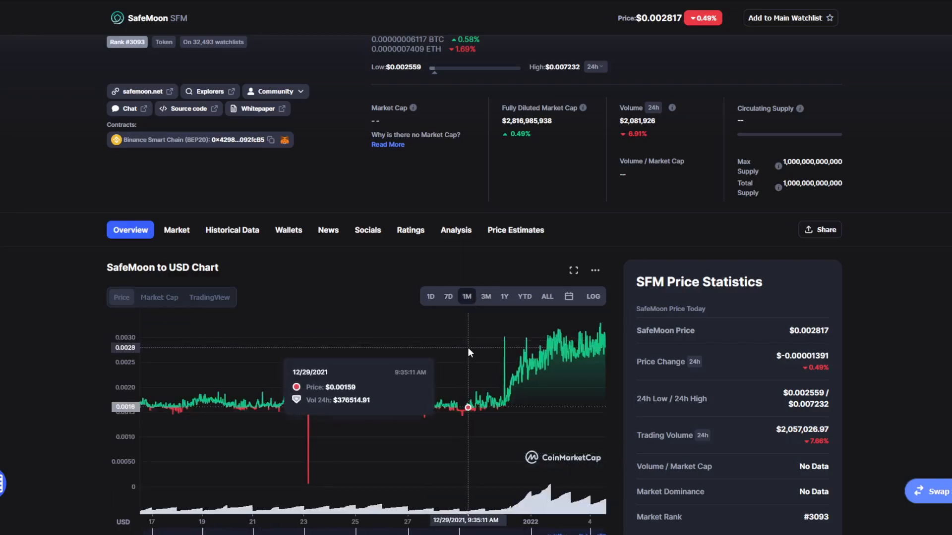
pyautogui.moveTo(466, 361)
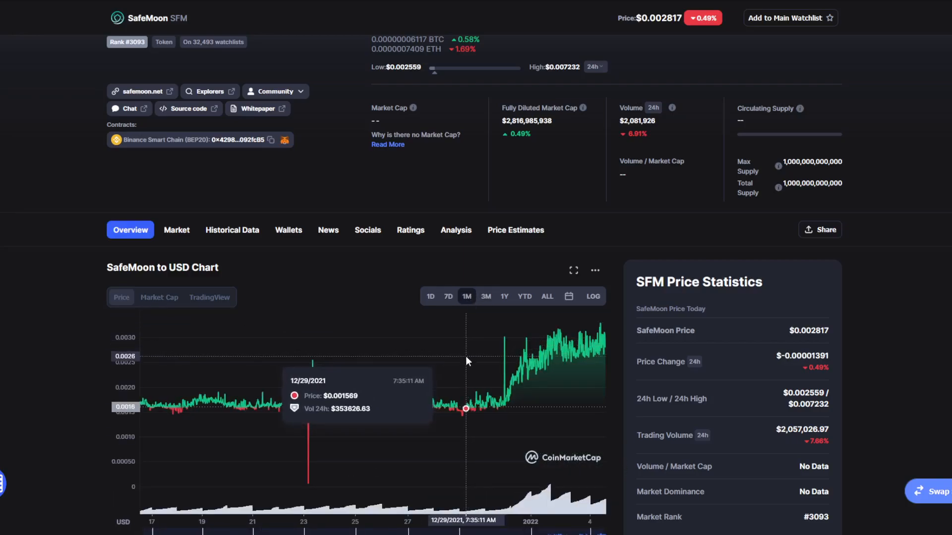
pyautogui.scroll(3)
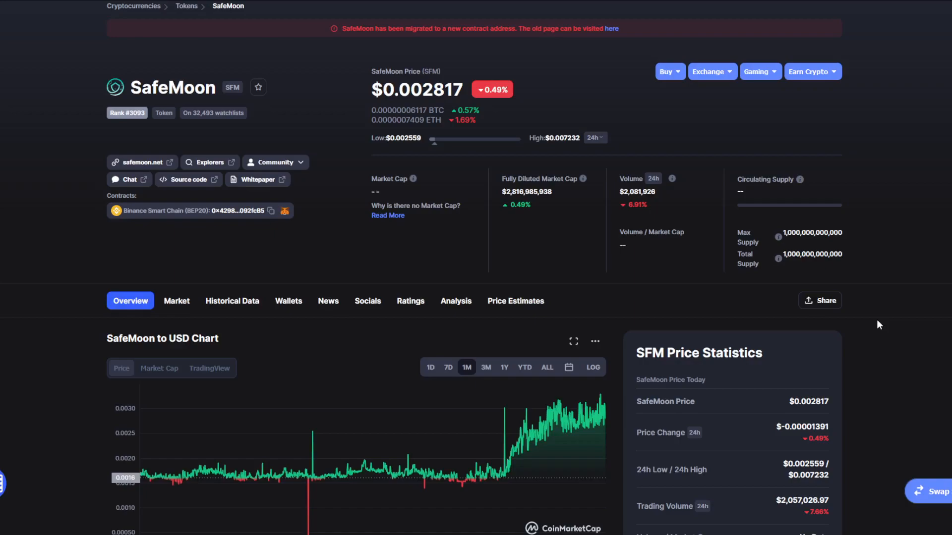
pyautogui.moveTo(876, 8)
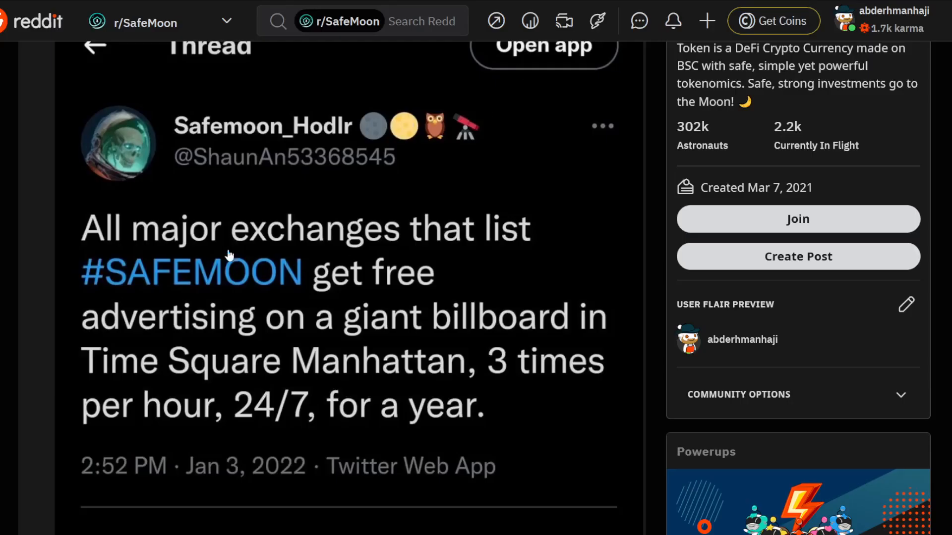
pyautogui.moveTo(196, 240)
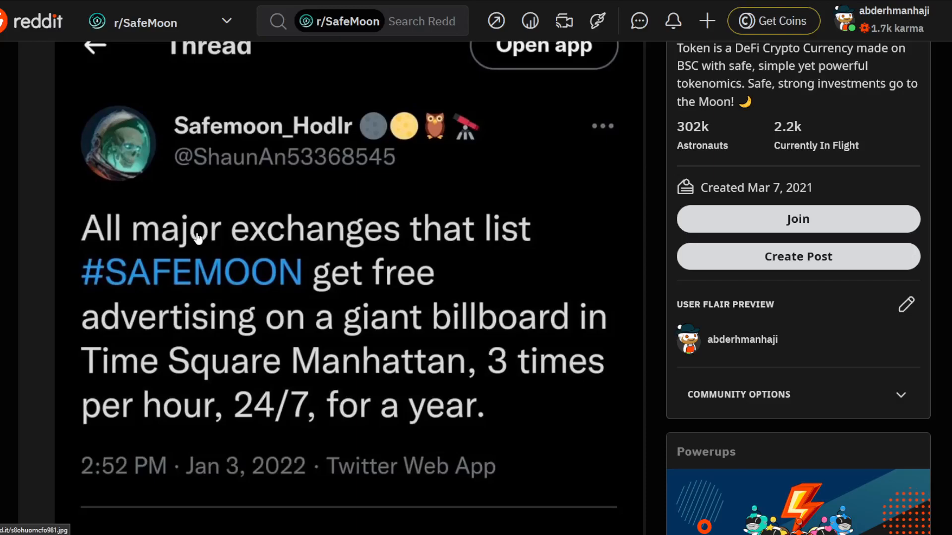
pyautogui.moveTo(173, 200)
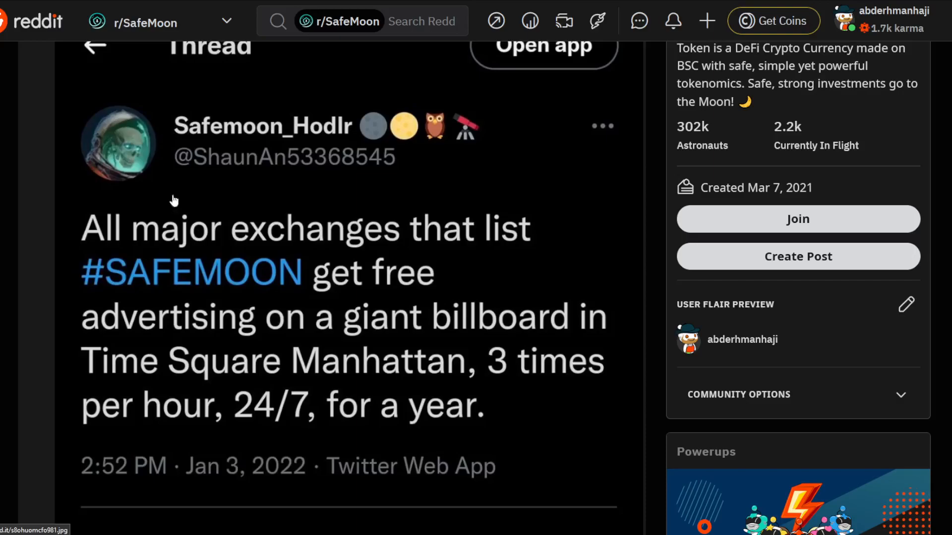
pyautogui.moveTo(124, 113)
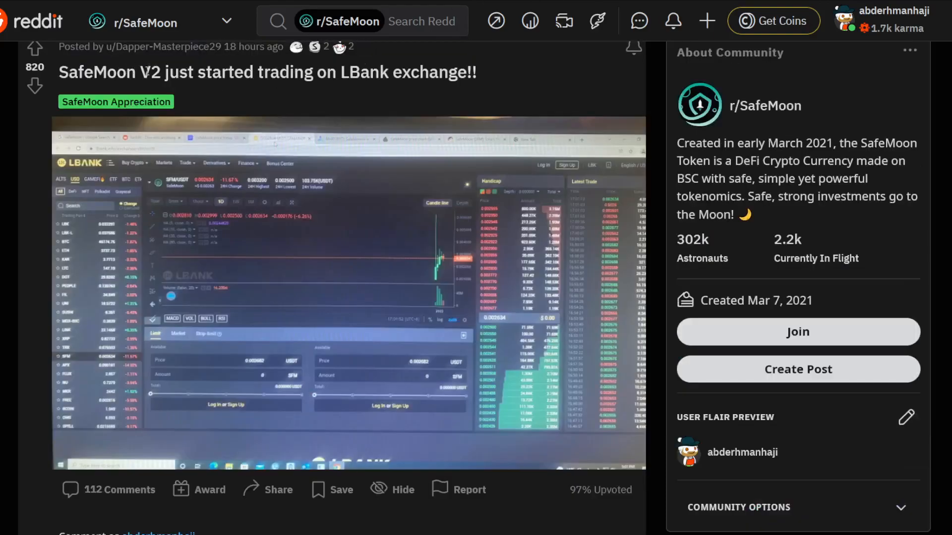
pyautogui.moveTo(168, 52)
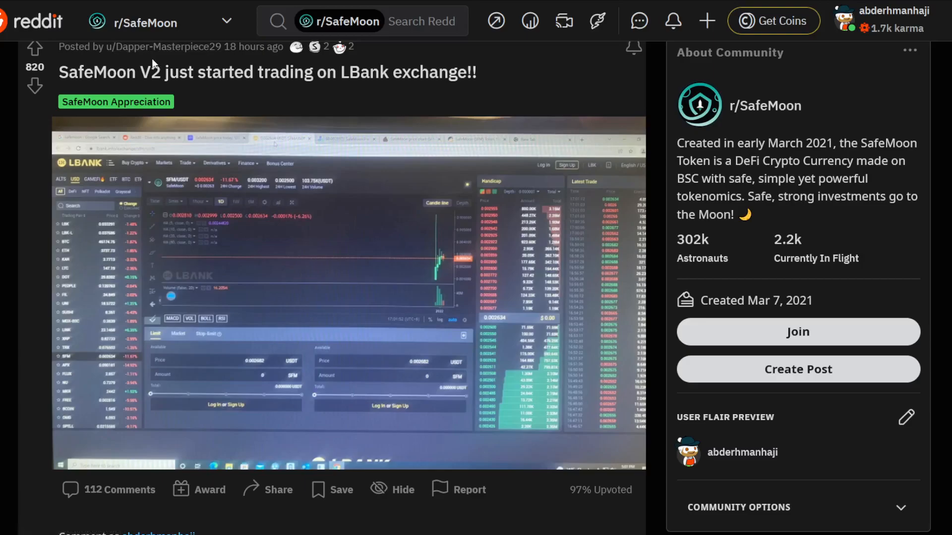
pyautogui.moveTo(189, 65)
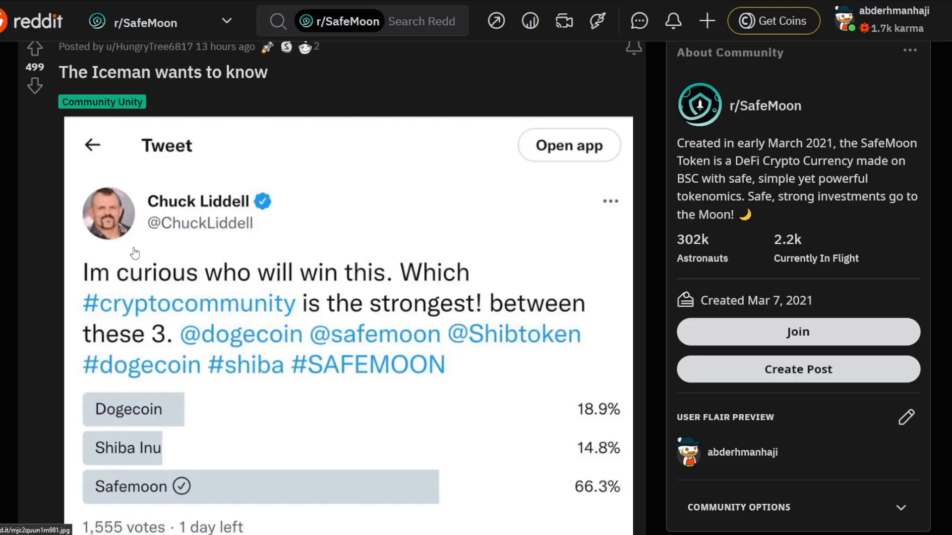
# - Scroll the r/SafeMoon feed to the Iceman poll post where Safemoon leads with 66.3%
pyautogui.scroll(-3)
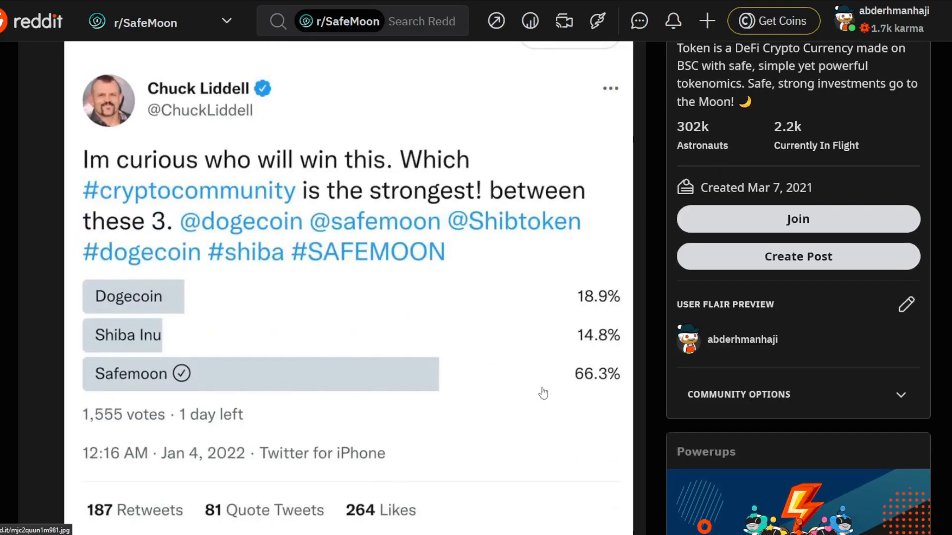
pyautogui.moveTo(383, 279)
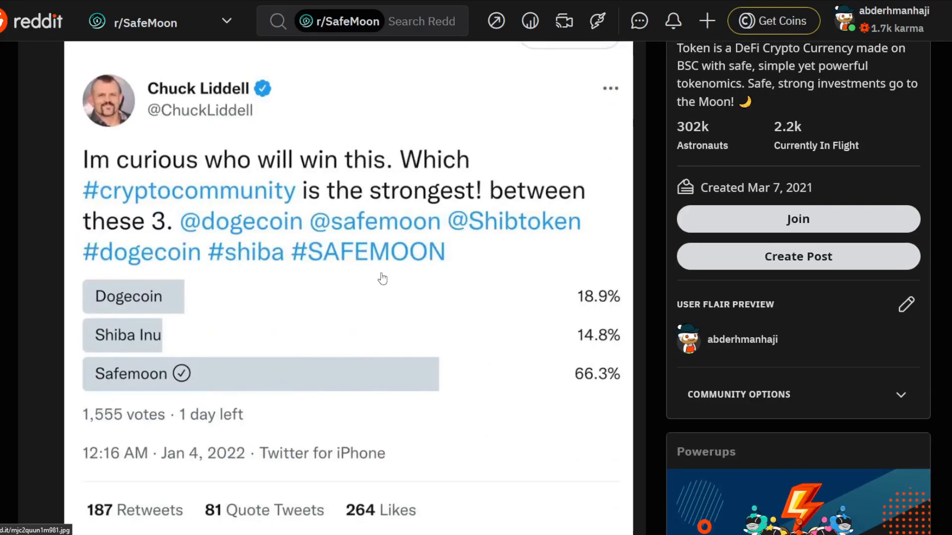
pyautogui.moveTo(402, 226)
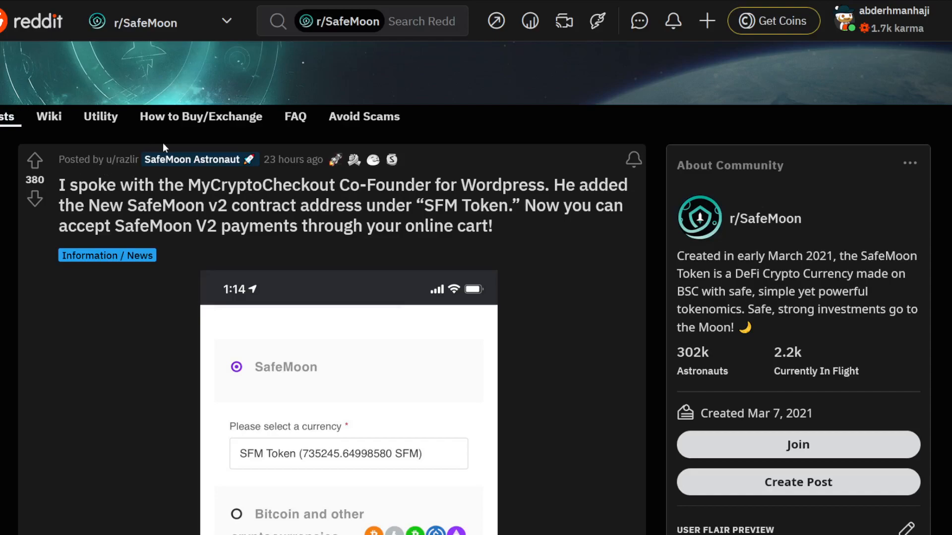
pyautogui.moveTo(410, 145)
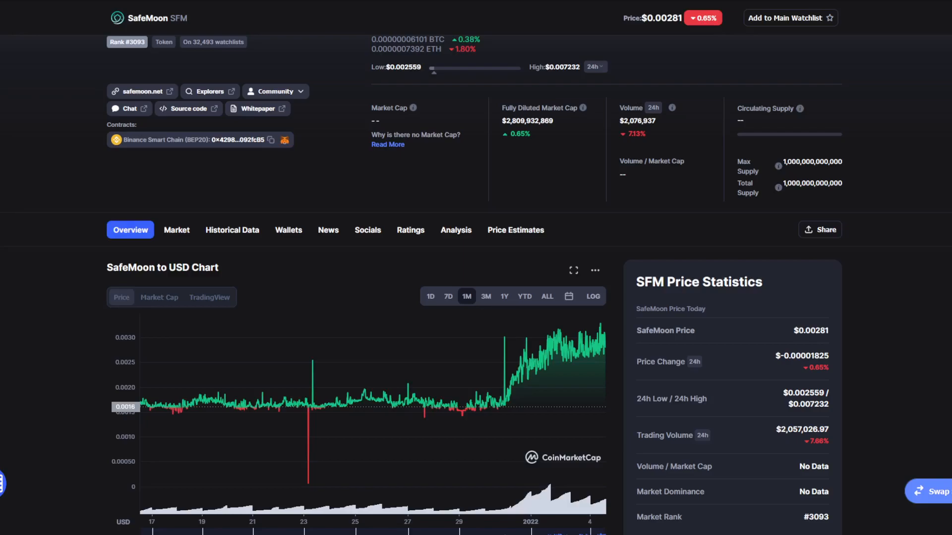
pyautogui.moveTo(374, 227)
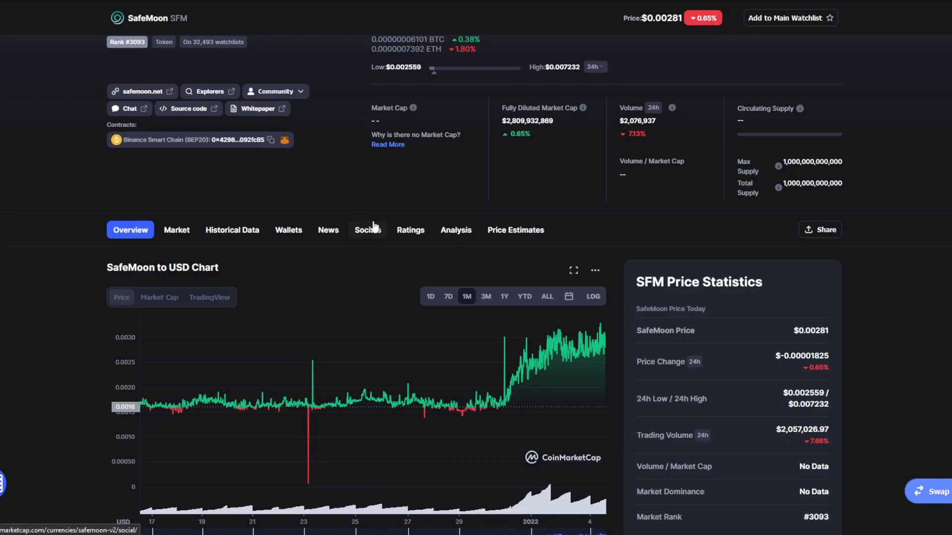
pyautogui.moveTo(442, 298)
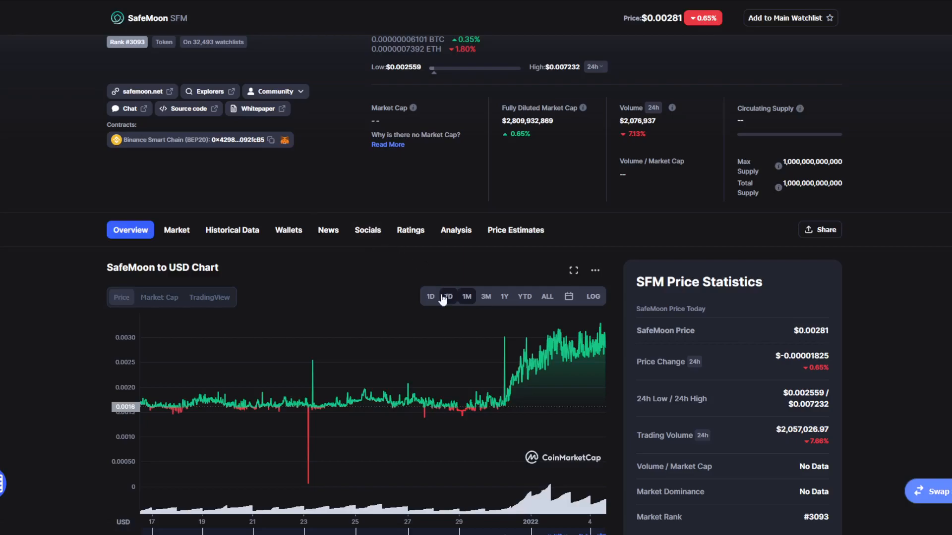
# - Change the SafeMoon chart back to the 7-day range showing the January 4 spike
pyautogui.click(448, 297)
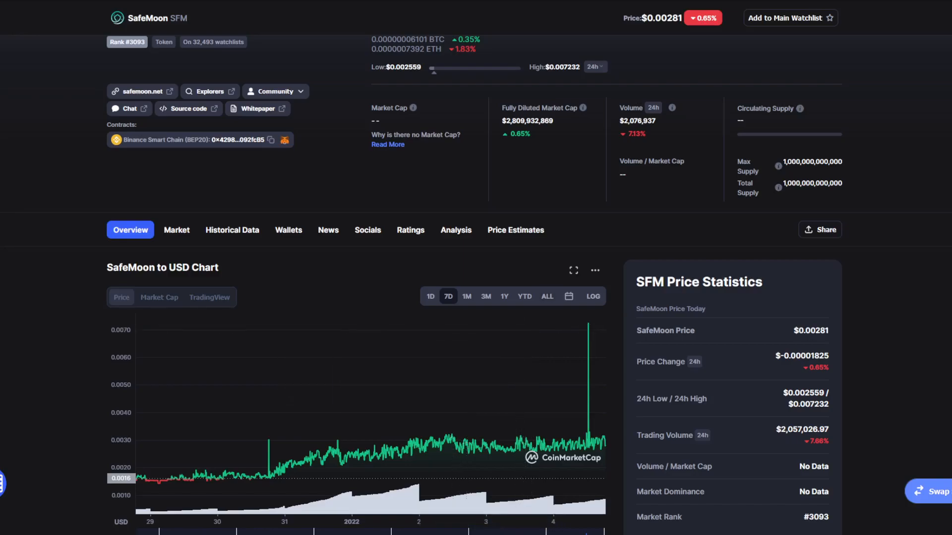
pyautogui.moveTo(395, 415)
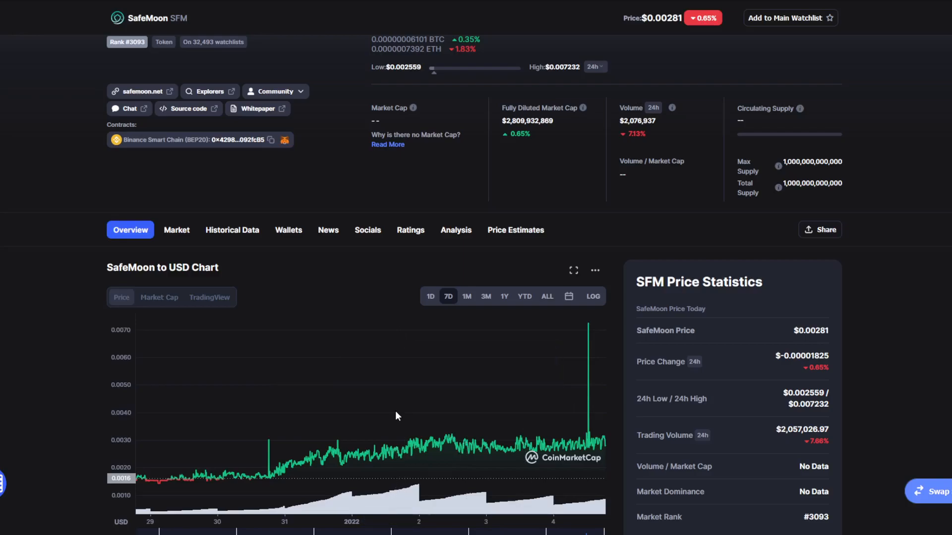